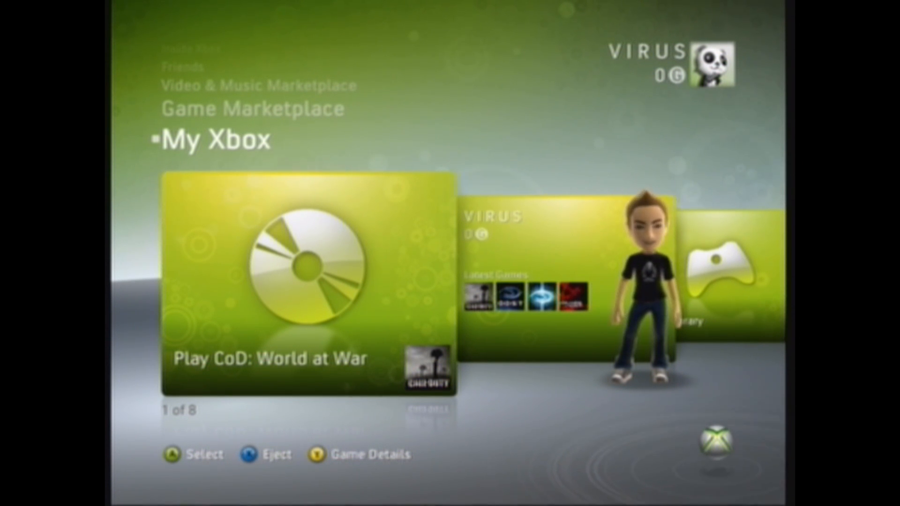
- Reach the hard drive's storage breakdown through System Settings and Memory
{"action": "scroll", "scroll_direction": "right", "scroll_amount": 3}
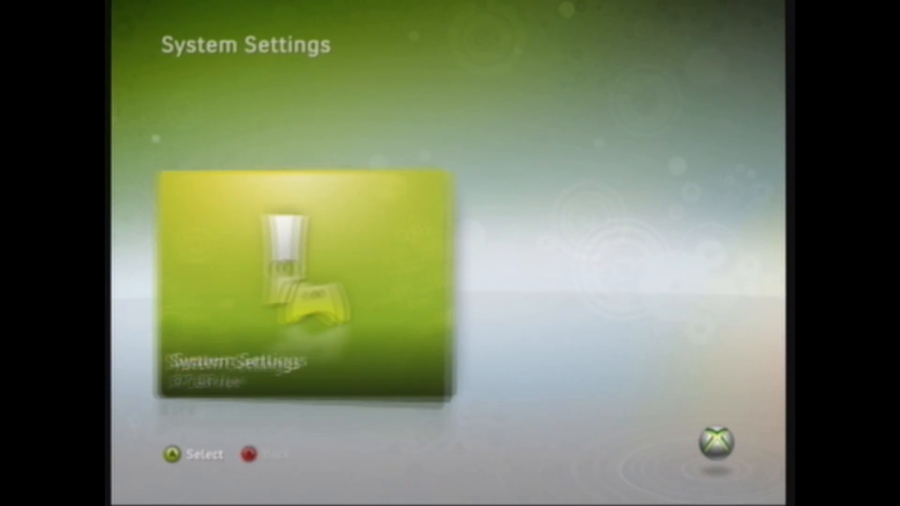
{"action": "left_click", "coordinate": [306, 282]}
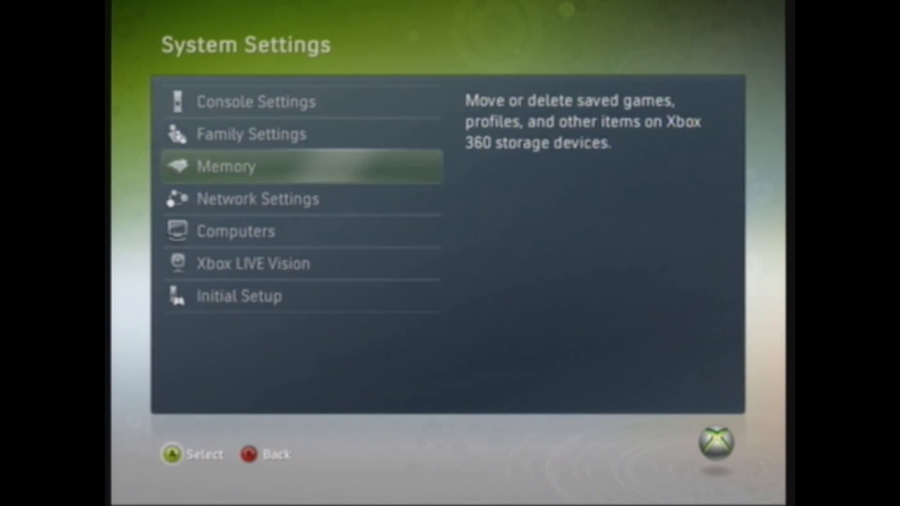
{"action": "left_click", "coordinate": [229, 166]}
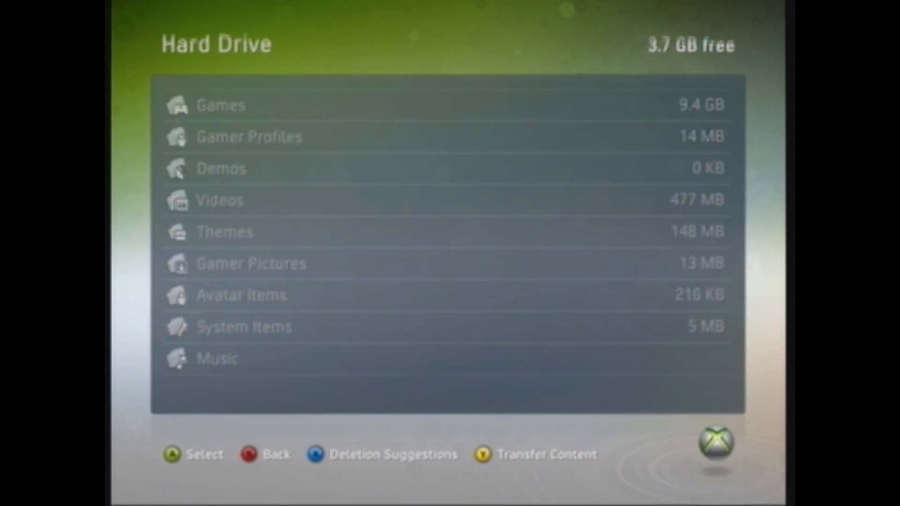
- Choose the gamer profile and confirm the sign-out prompt to move it off the drive
{"action": "left_click", "coordinate": [248, 137]}
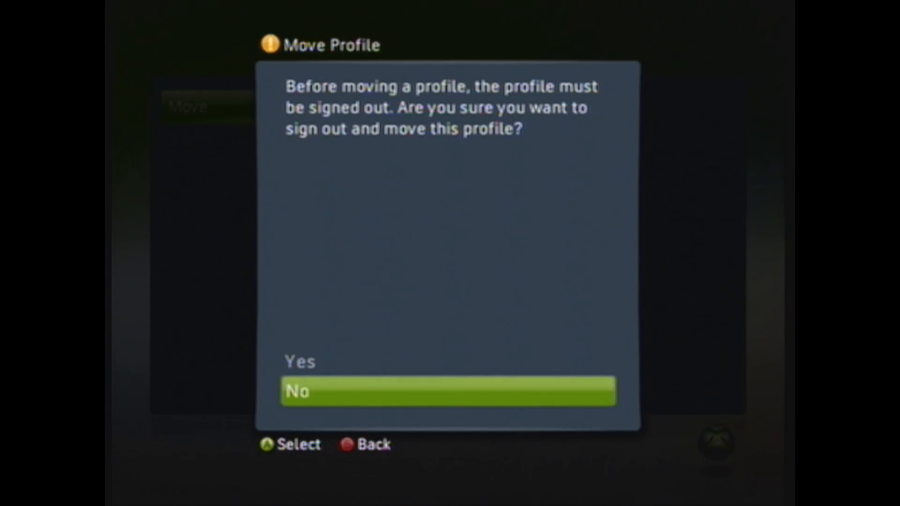
{"action": "key", "text": "up"}
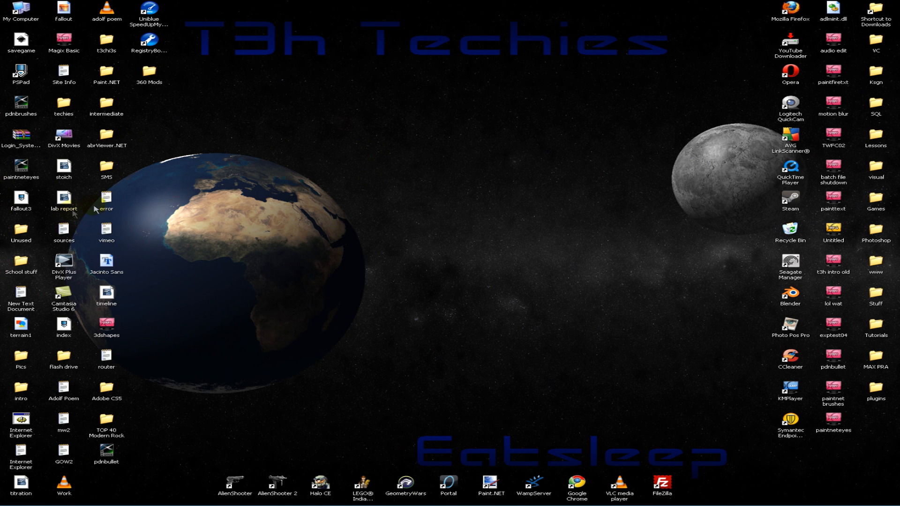
{"action": "mouse_move", "coordinate": [239, 275]}
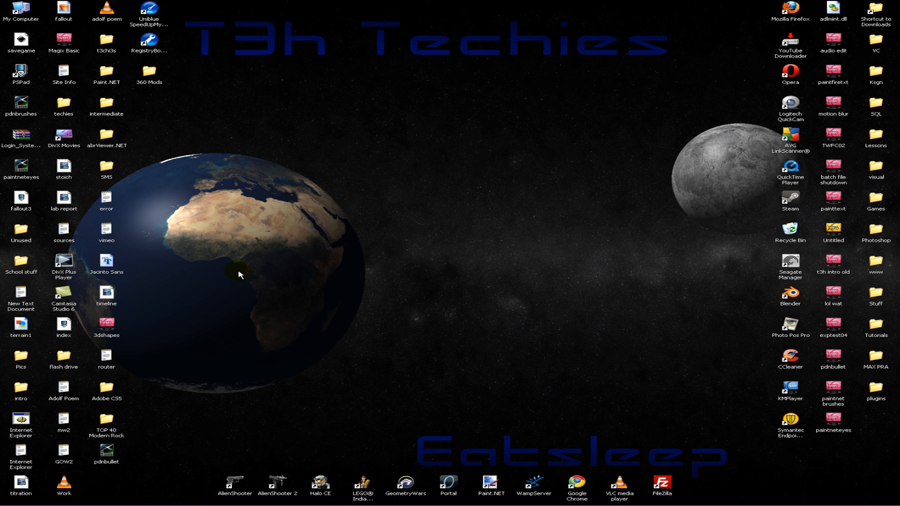
{"action": "mouse_move", "coordinate": [136, 79]}
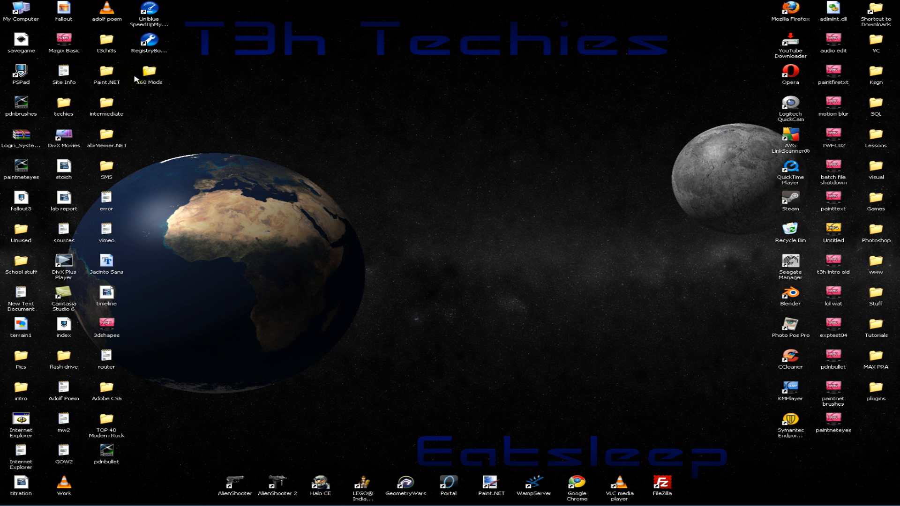
{"action": "mouse_move", "coordinate": [199, 114]}
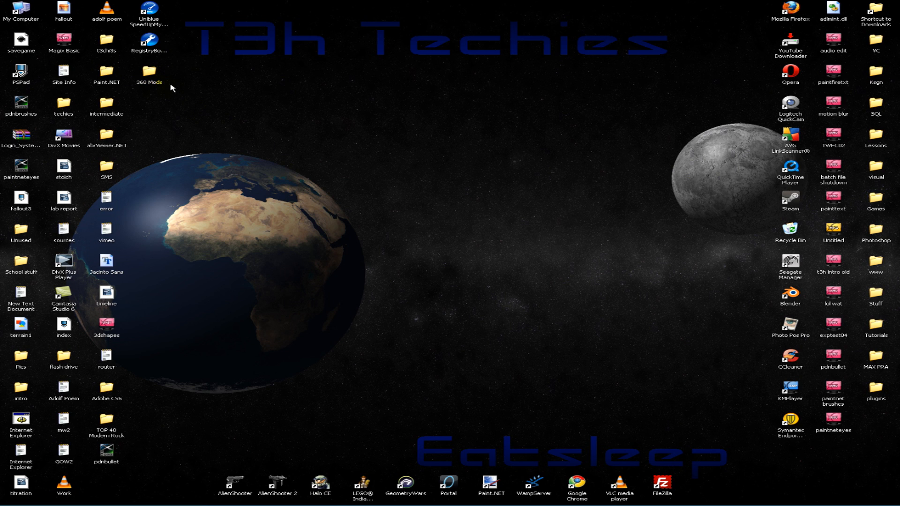
{"action": "mouse_move", "coordinate": [198, 110]}
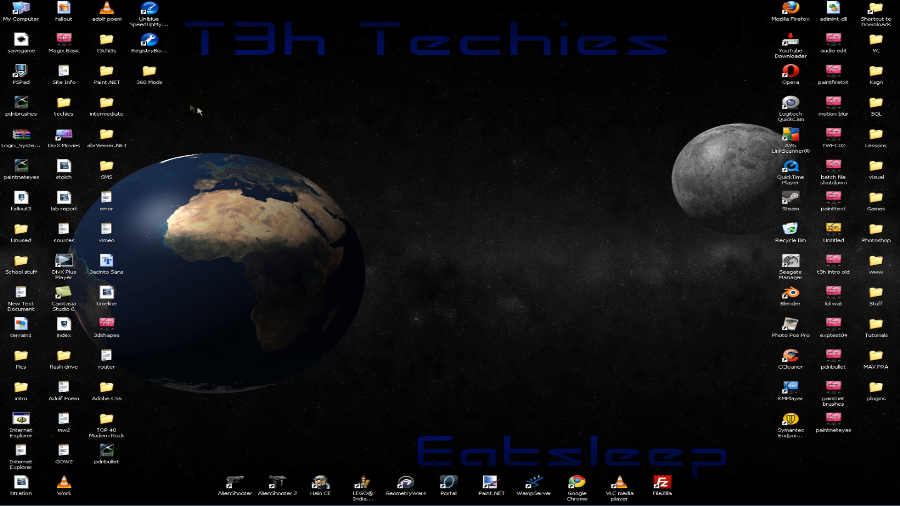
- Browse the 360 Mods desktop folder, peeking into its ProfileEditor2 subfolder
{"action": "double_click", "coordinate": [149, 70]}
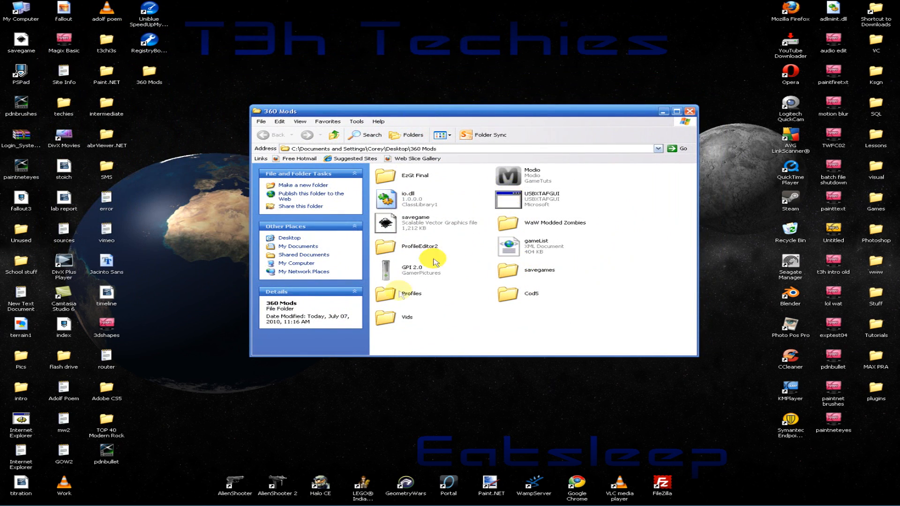
{"action": "double_click", "coordinate": [419, 249]}
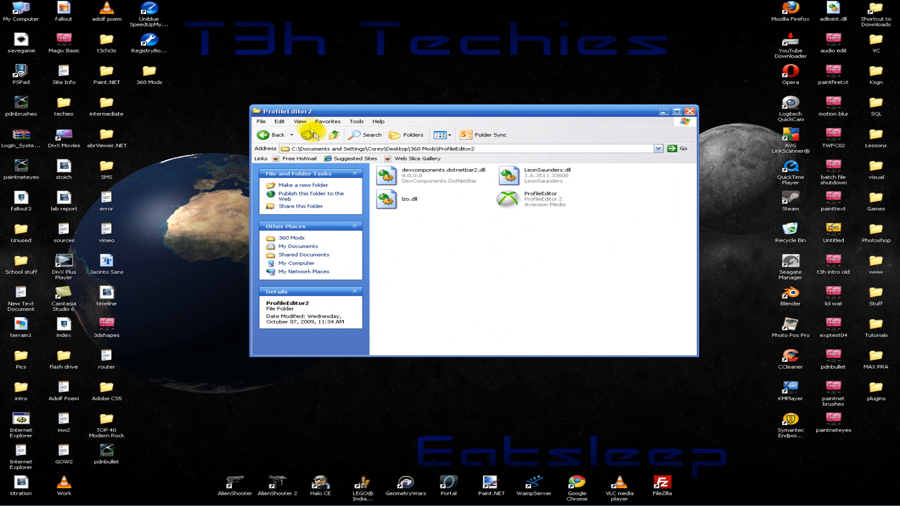
{"action": "left_click", "coordinate": [314, 134]}
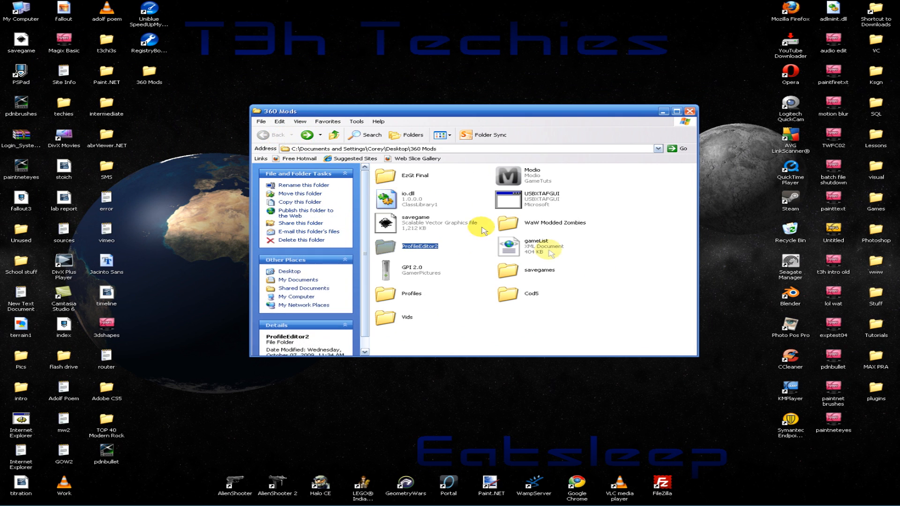
{"action": "mouse_move", "coordinate": [579, 246]}
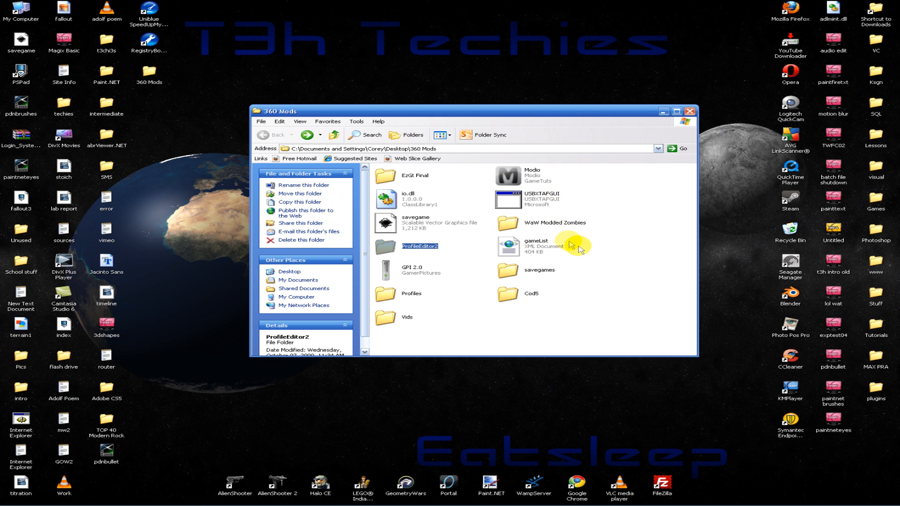
- Launch USBXTAFGUI and load the connected USB storage device
{"action": "double_click", "coordinate": [540, 200]}
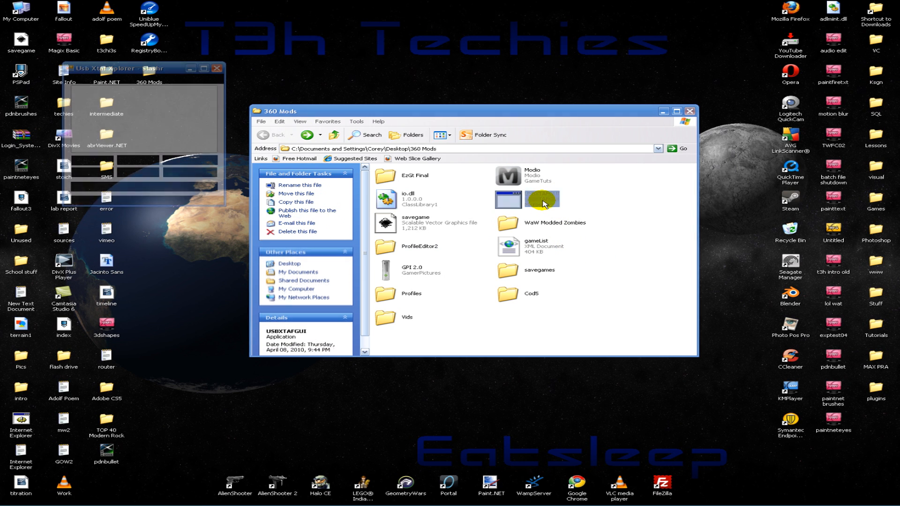
{"action": "double_click", "coordinate": [542, 204]}
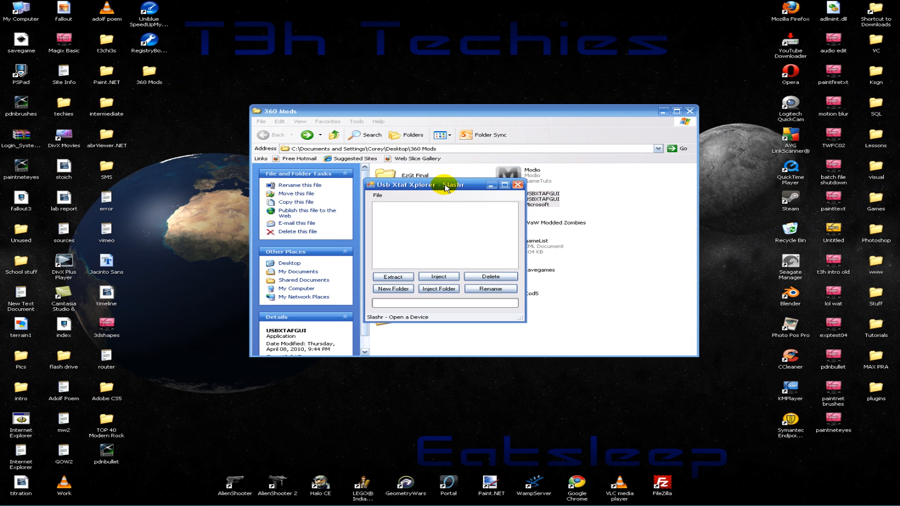
{"action": "left_click", "coordinate": [689, 111]}
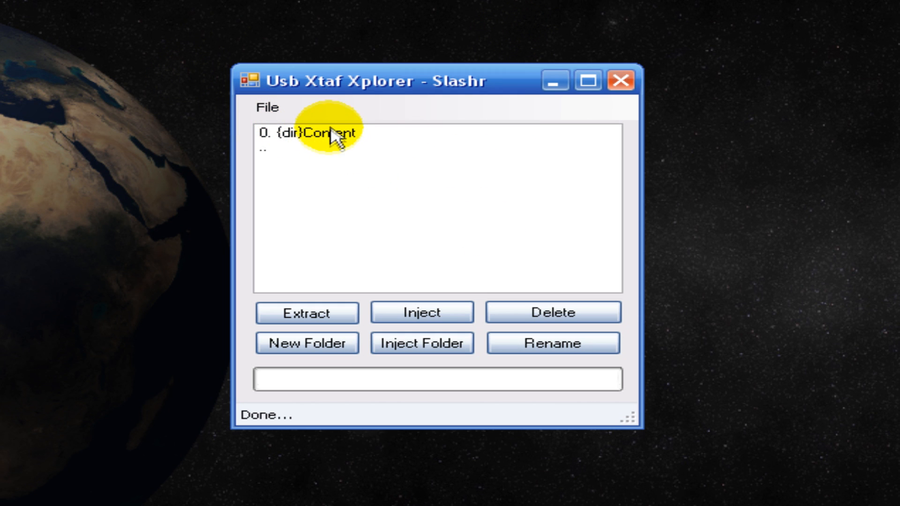
- Browse into Content and FFFE07D1 to reach profile E000005FD84A2508
{"action": "double_click", "coordinate": [309, 131]}
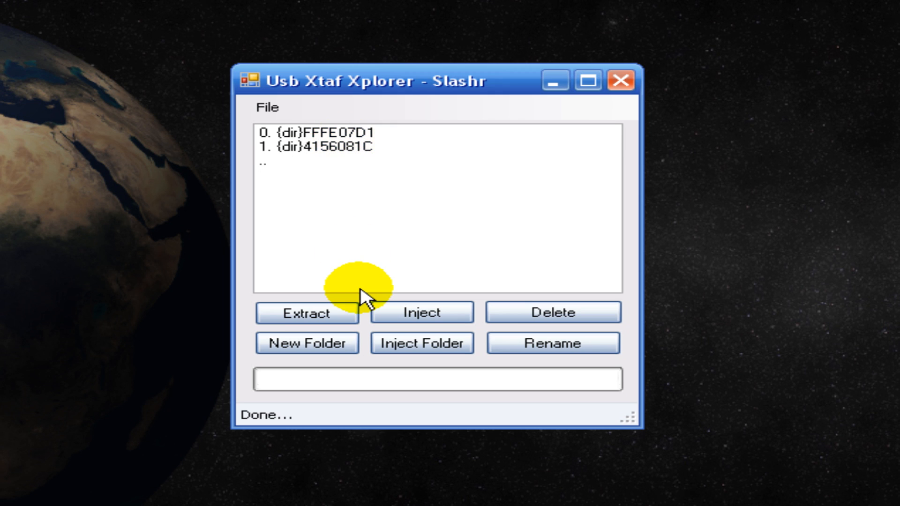
{"action": "mouse_move", "coordinate": [341, 276]}
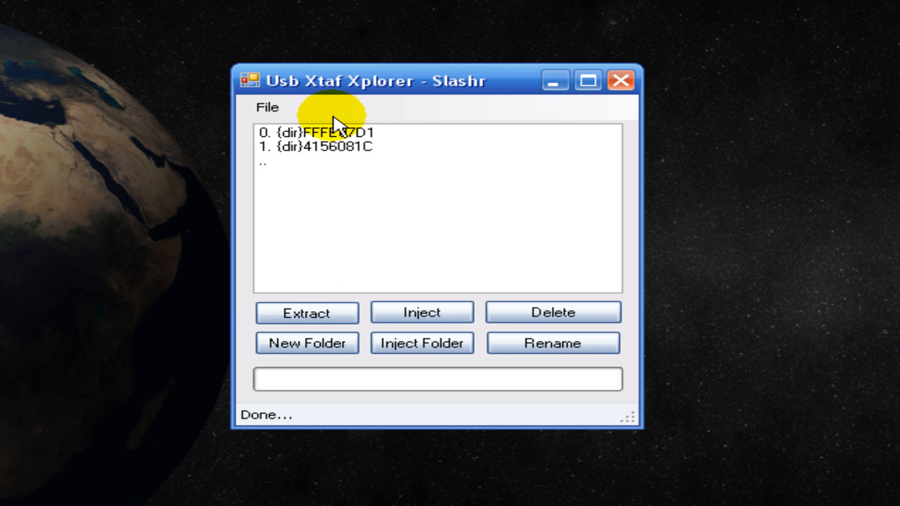
{"action": "mouse_move", "coordinate": [338, 150]}
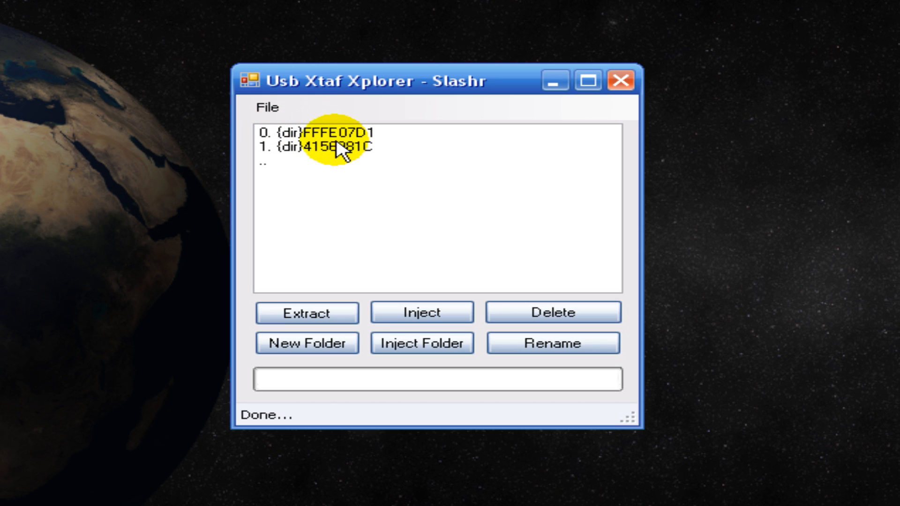
{"action": "double_click", "coordinate": [339, 146]}
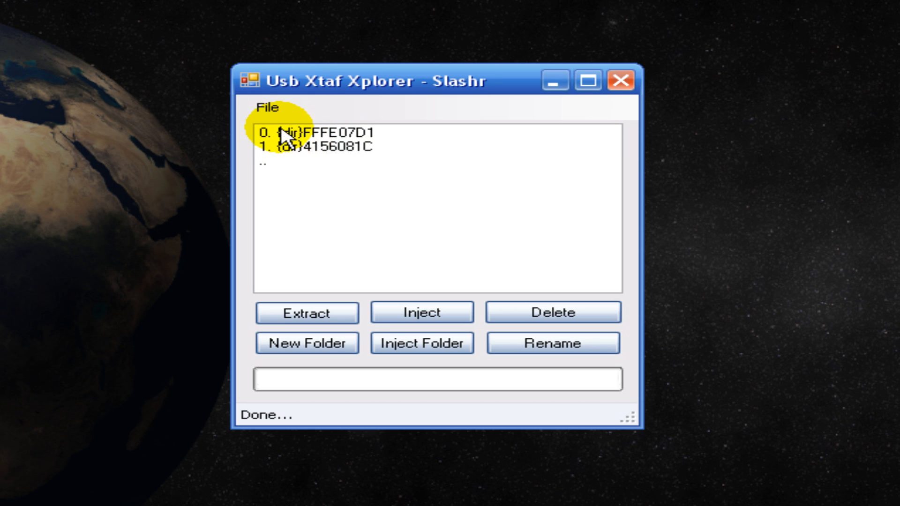
{"action": "double_click", "coordinate": [304, 132]}
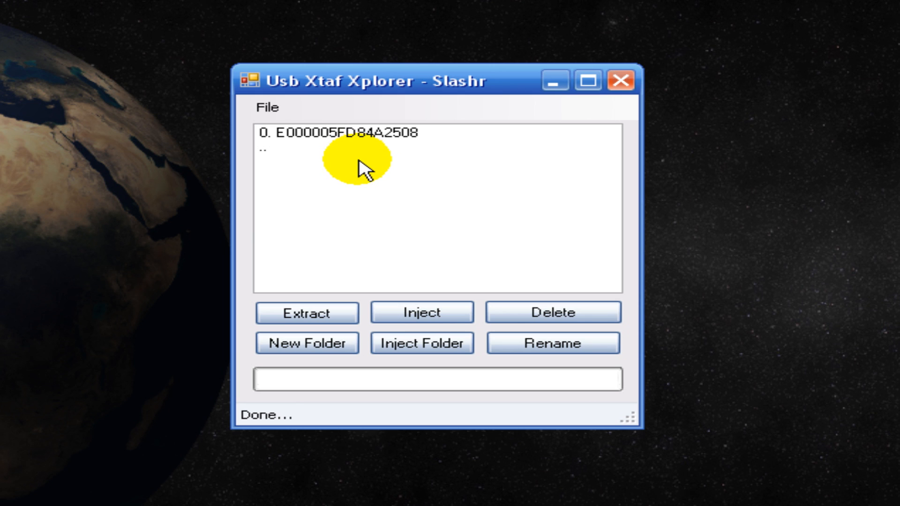
- Extract profile file E000005FD84A2508 to the desktop and close Usb Xtaf Xplorer
{"action": "left_click", "coordinate": [336, 132]}
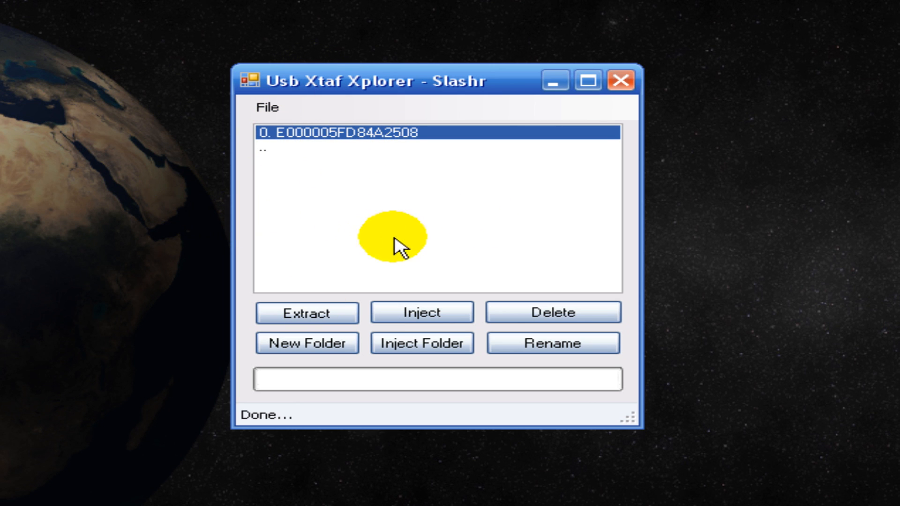
{"action": "left_click", "coordinate": [306, 313]}
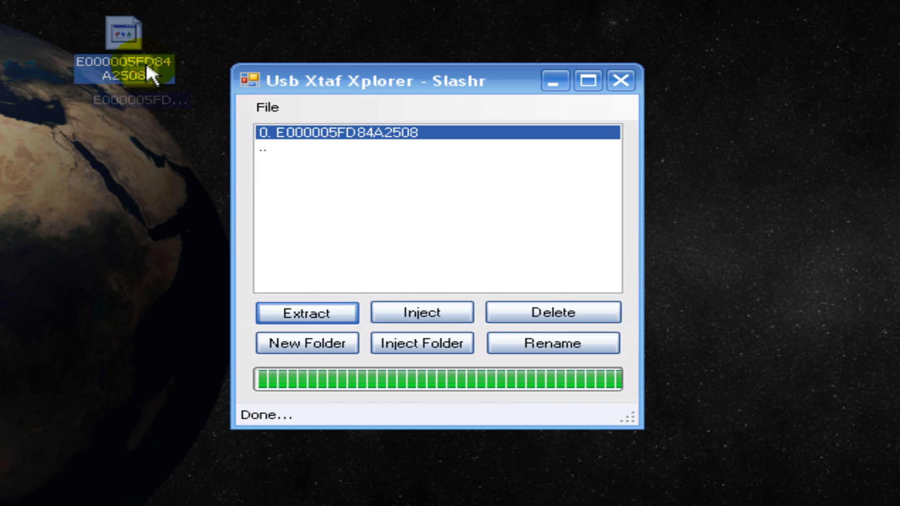
{"action": "left_click", "coordinate": [621, 80]}
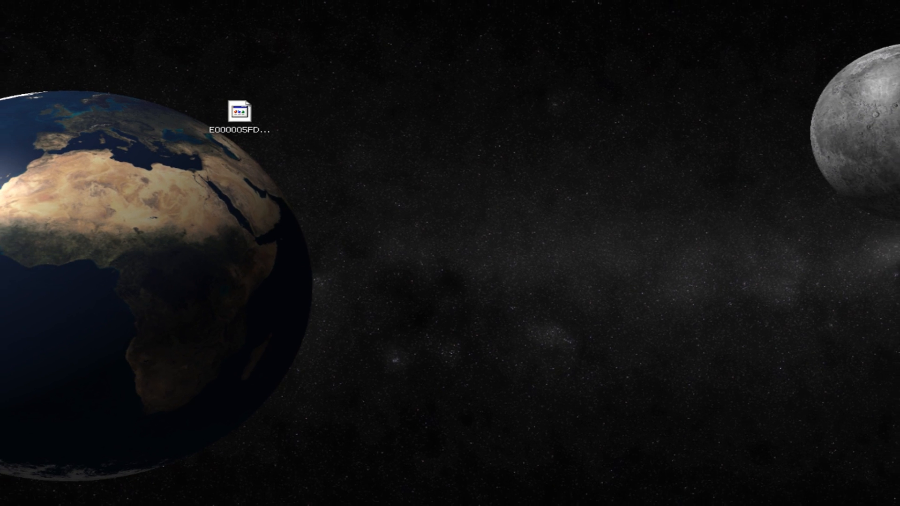
- Start ProfileEditor and bring up its Open dialog on the desktop files
{"action": "double_click", "coordinate": [237, 111]}
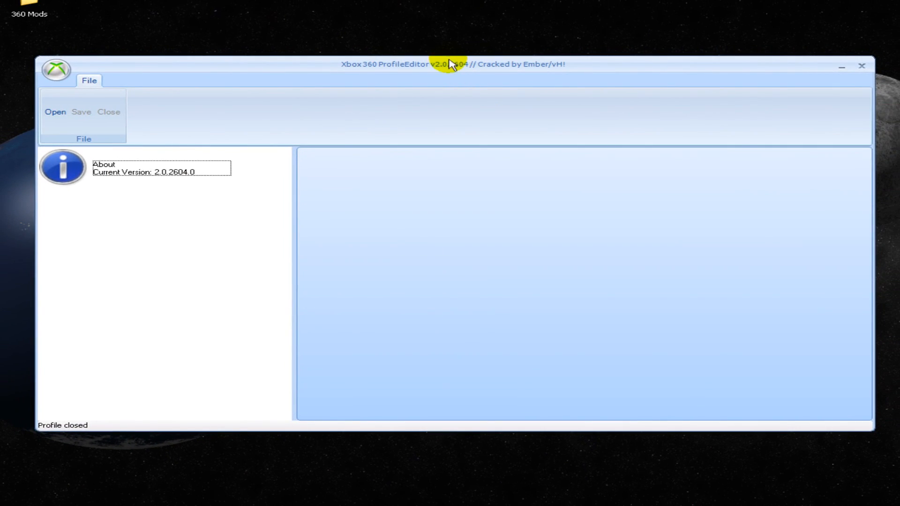
{"action": "left_click_drag", "start_coordinate": [448, 64], "coordinate": [476, 35]}
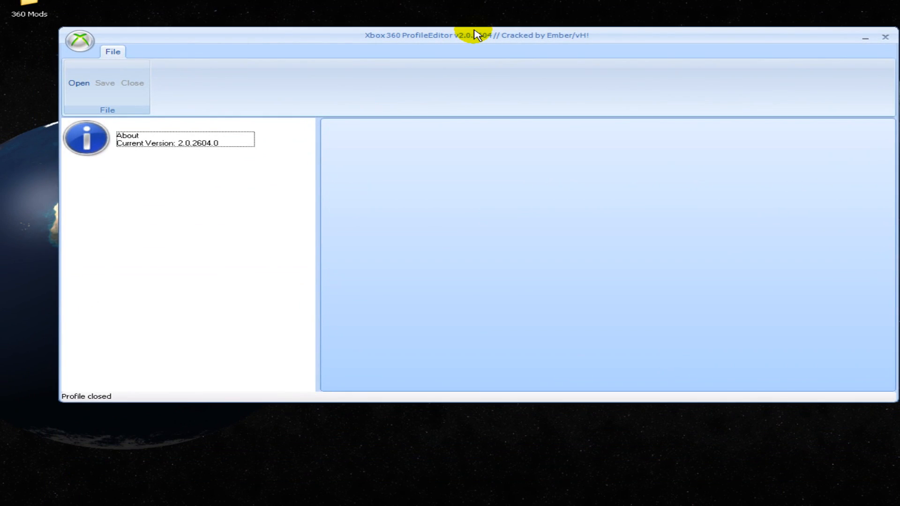
{"action": "left_click", "coordinate": [79, 82]}
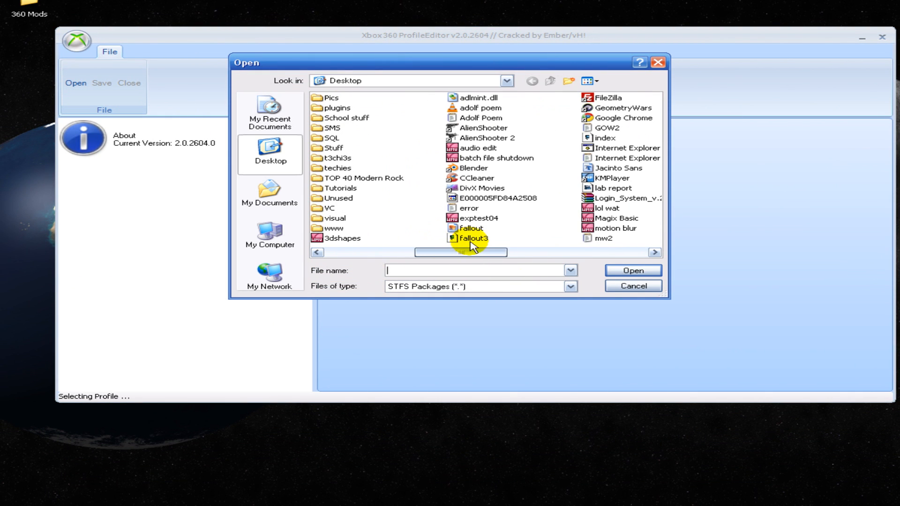
{"action": "left_click", "coordinate": [632, 270]}
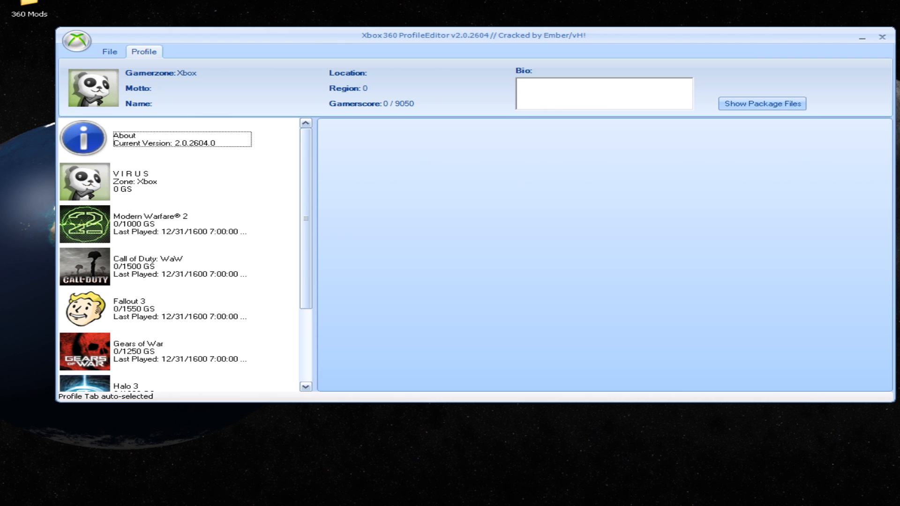
{"action": "mouse_move", "coordinate": [296, 180]}
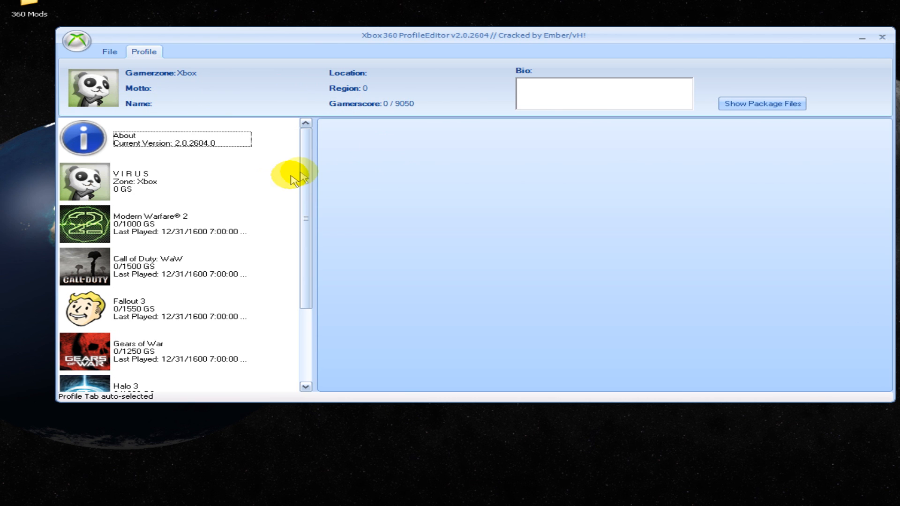
{"action": "scroll", "scroll_direction": "down", "scroll_amount": 3}
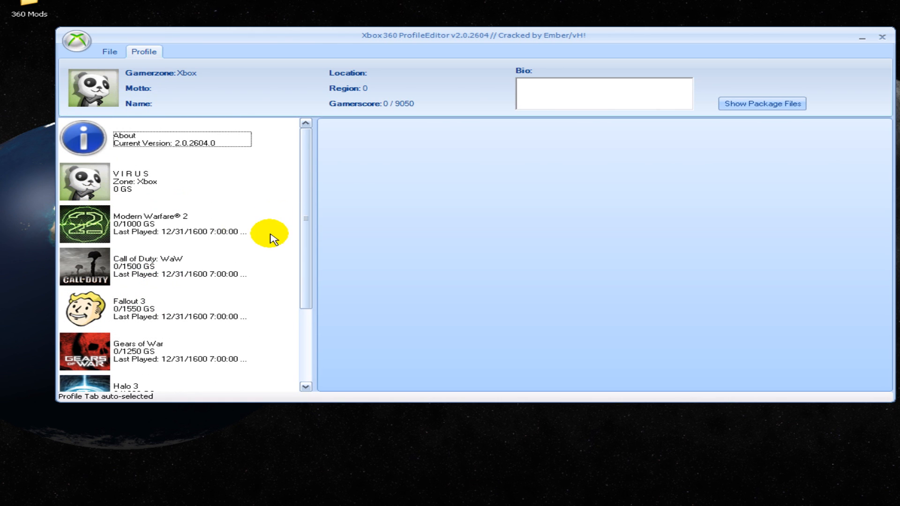
{"action": "mouse_move", "coordinate": [248, 320]}
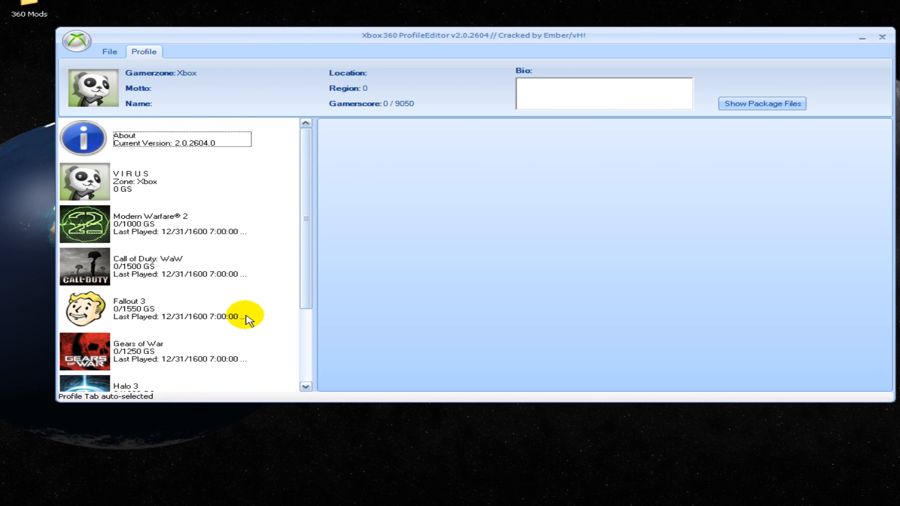
{"action": "mouse_move", "coordinate": [289, 274]}
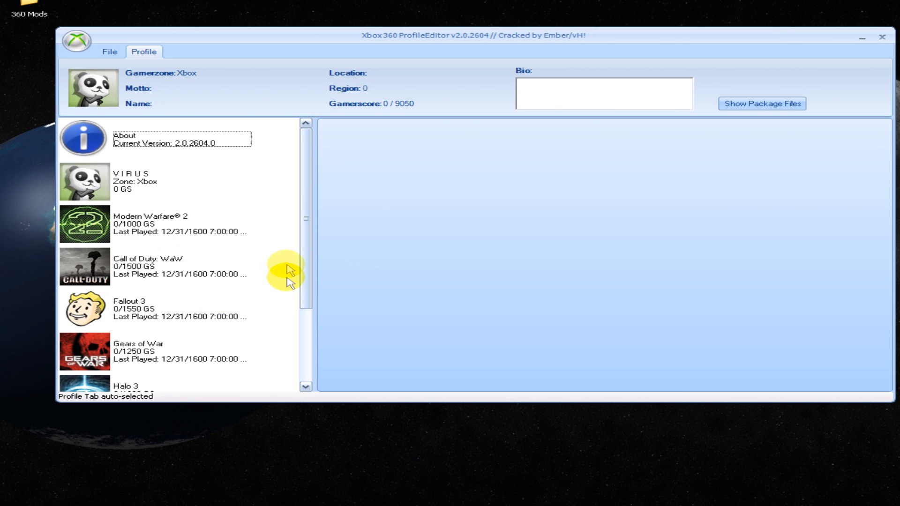
{"action": "scroll", "scroll_direction": "down", "scroll_amount": 3}
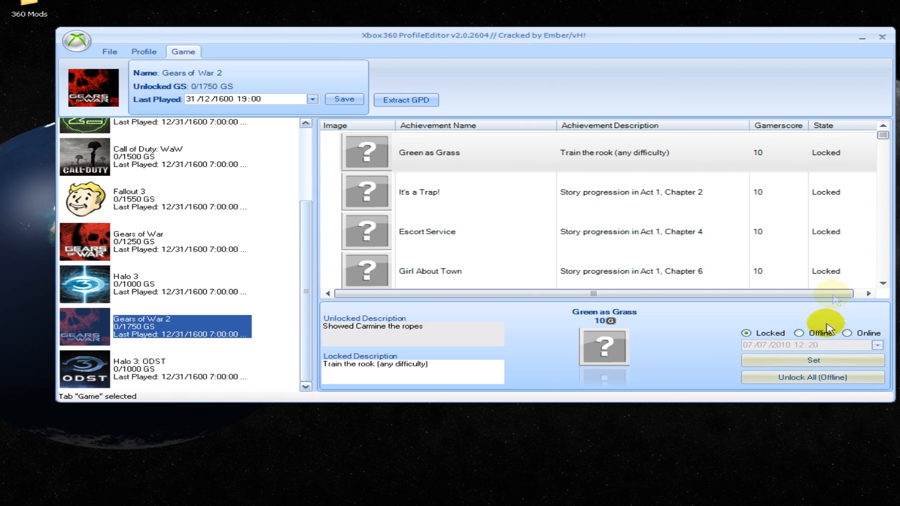
{"action": "mouse_move", "coordinate": [801, 297]}
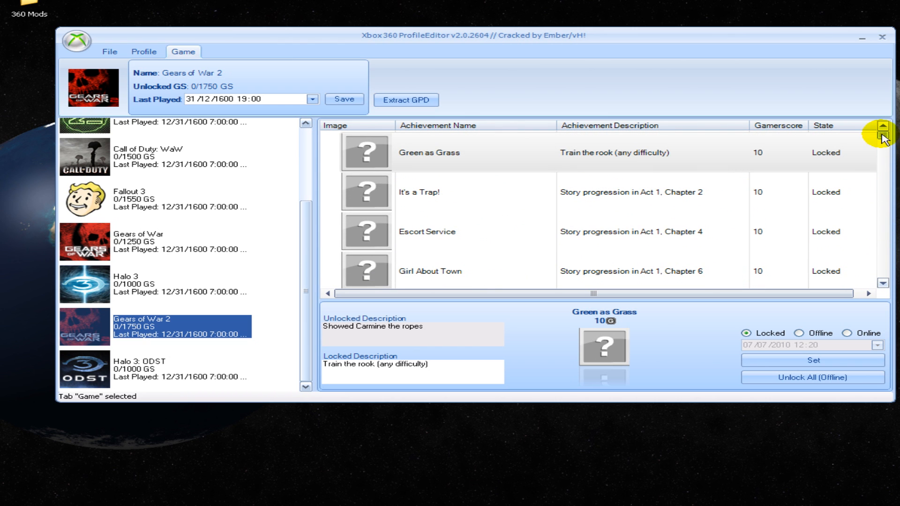
{"action": "mouse_move", "coordinate": [759, 379]}
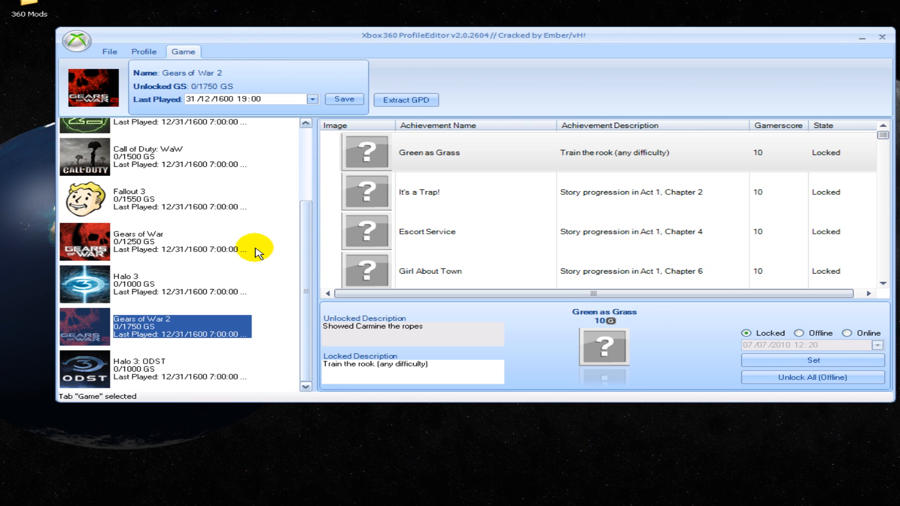
{"action": "mouse_move", "coordinate": [620, 315]}
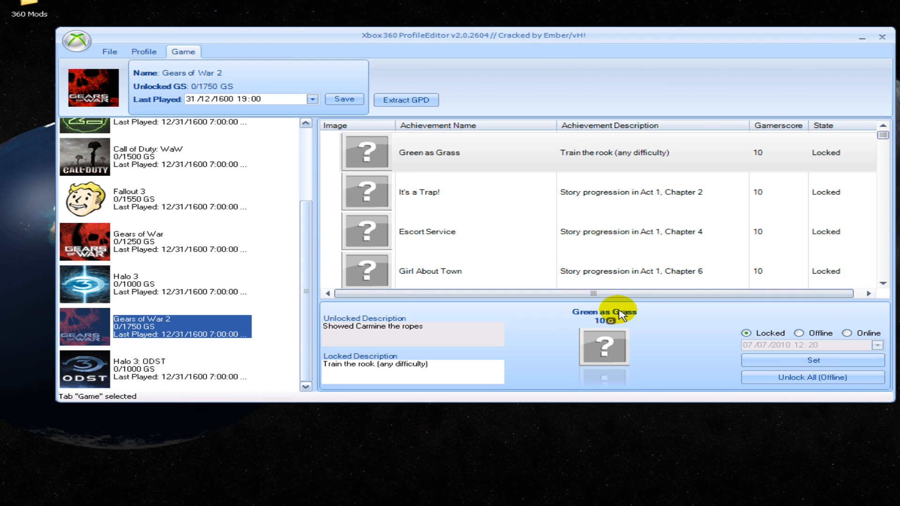
{"action": "mouse_move", "coordinate": [612, 290]}
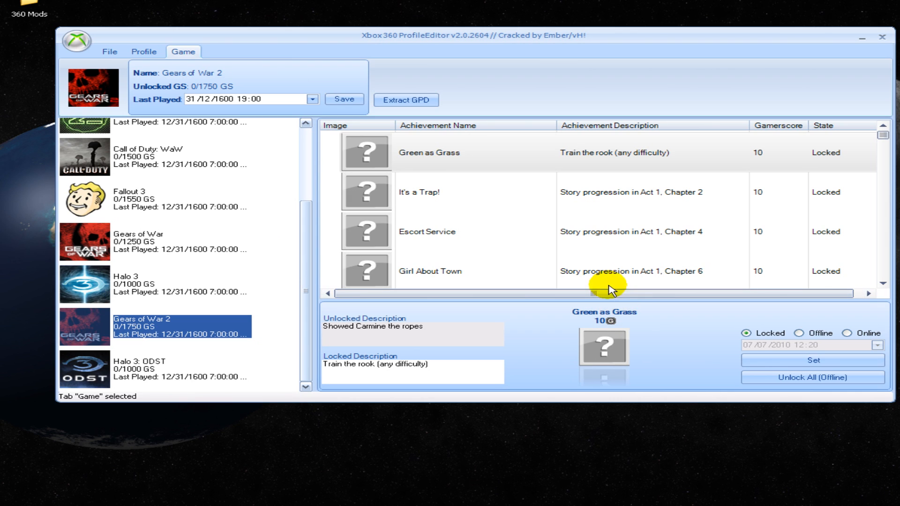
{"action": "mouse_move", "coordinate": [705, 152]}
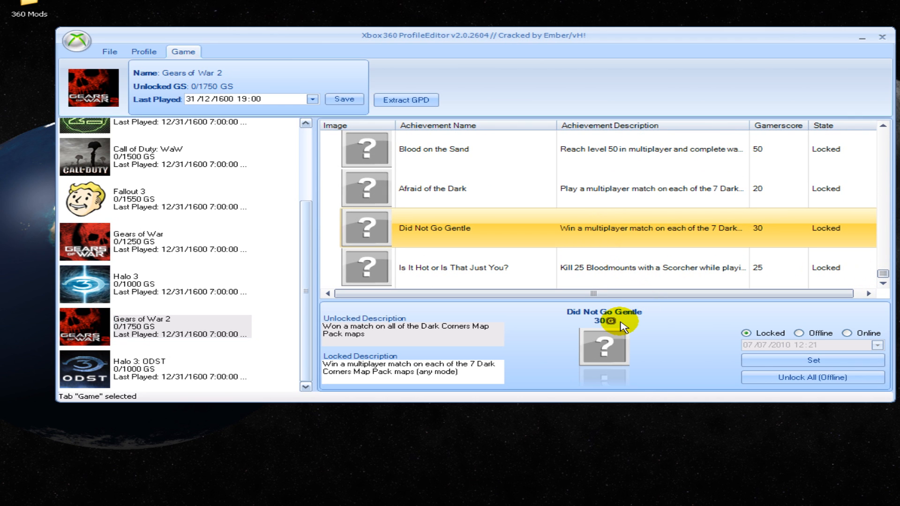
{"action": "mouse_move", "coordinate": [568, 339]}
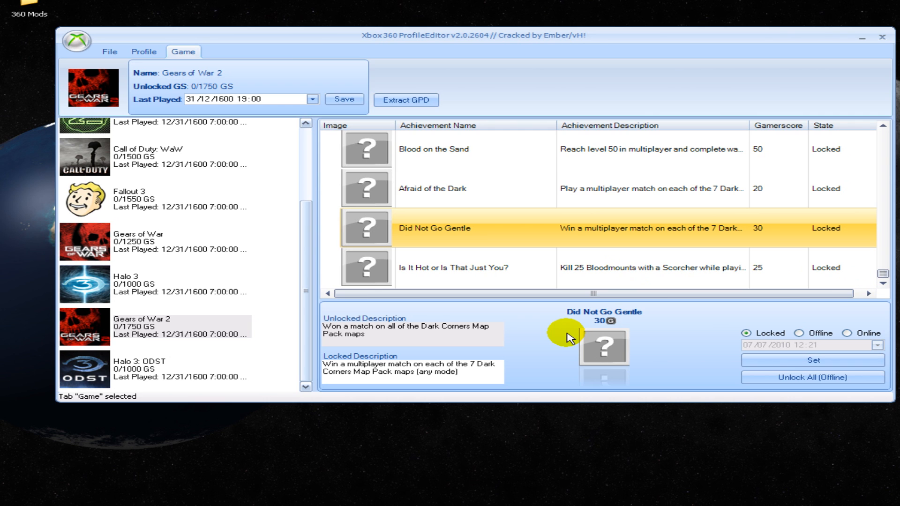
- Unlock all Gears of War 2 achievements, marking the shown one as online dated 07/07/2010 12:21
{"action": "left_click", "coordinate": [813, 376]}
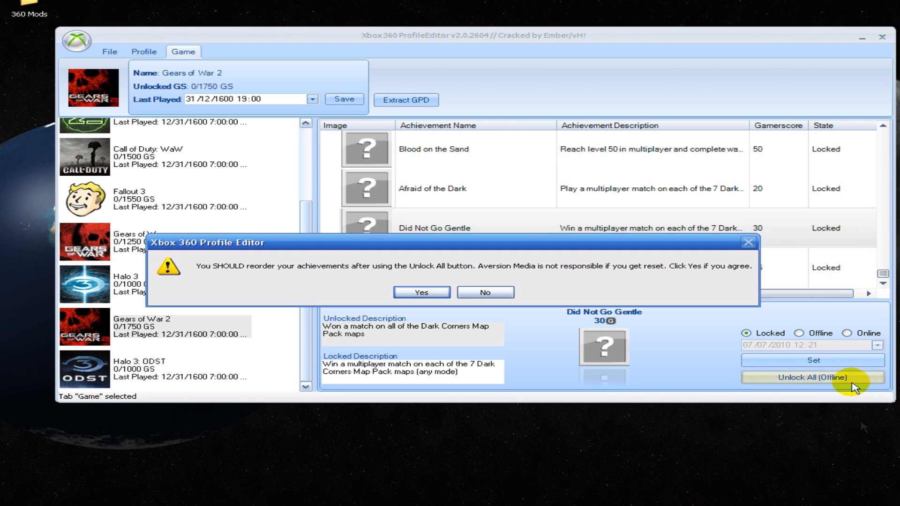
{"action": "left_click", "coordinate": [420, 293]}
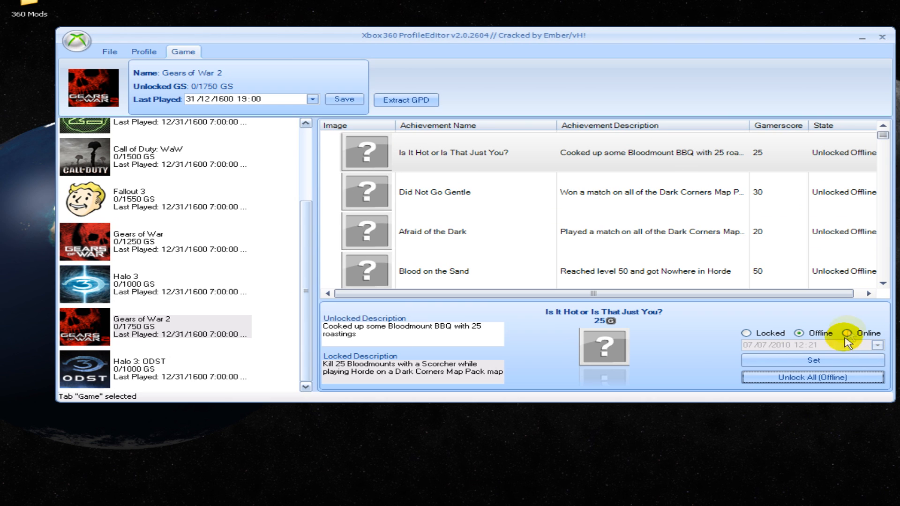
{"action": "left_click", "coordinate": [853, 333]}
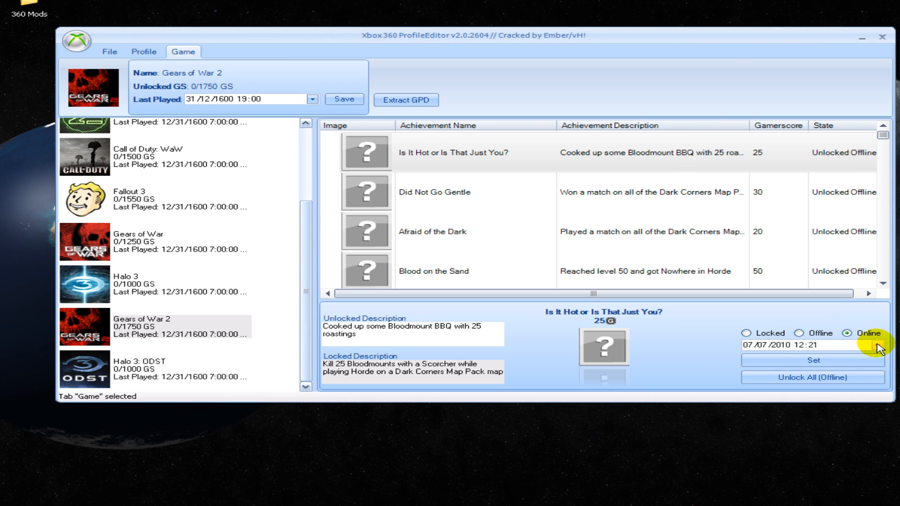
{"action": "left_click", "coordinate": [893, 345]}
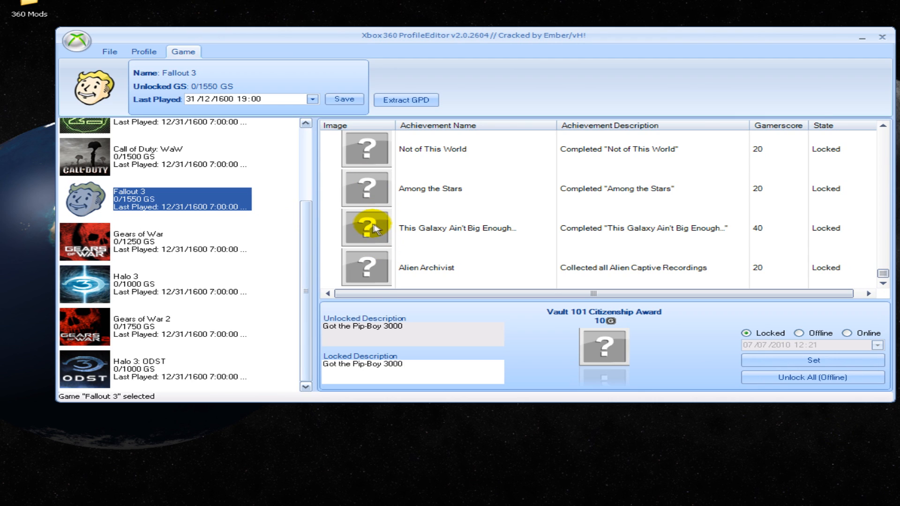
{"action": "mouse_move", "coordinate": [489, 32]}
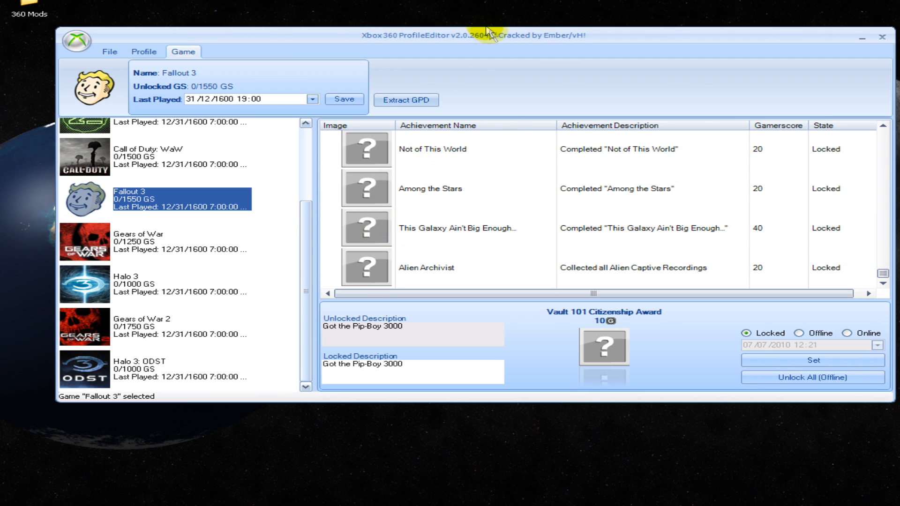
{"action": "mouse_move", "coordinate": [499, 124]}
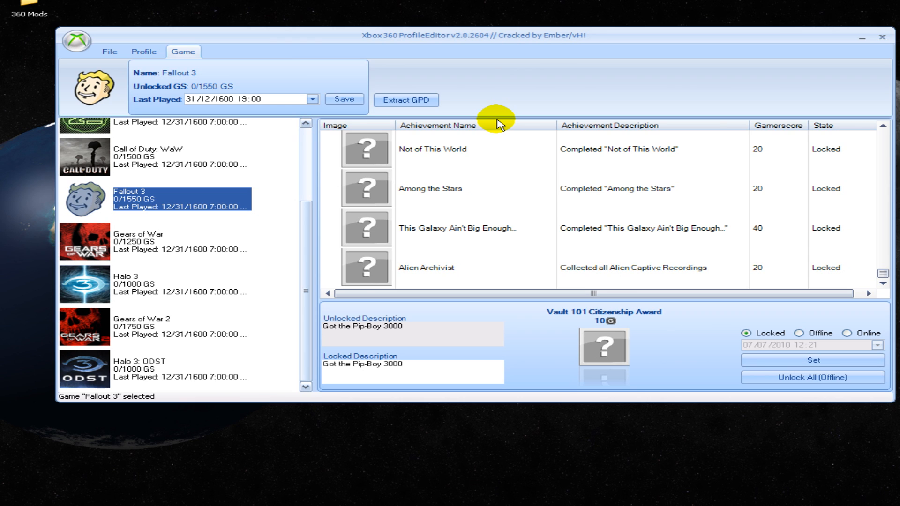
{"action": "mouse_move", "coordinate": [167, 257]}
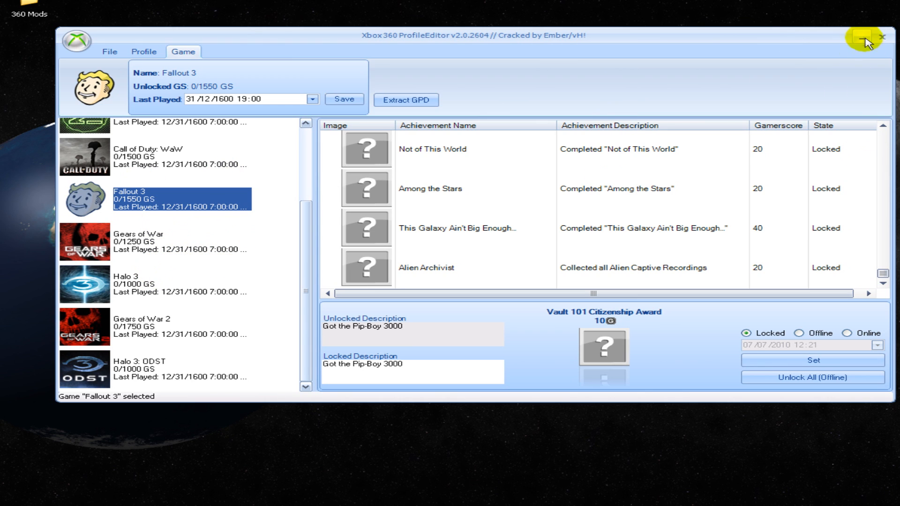
{"action": "mouse_move", "coordinate": [874, 60]}
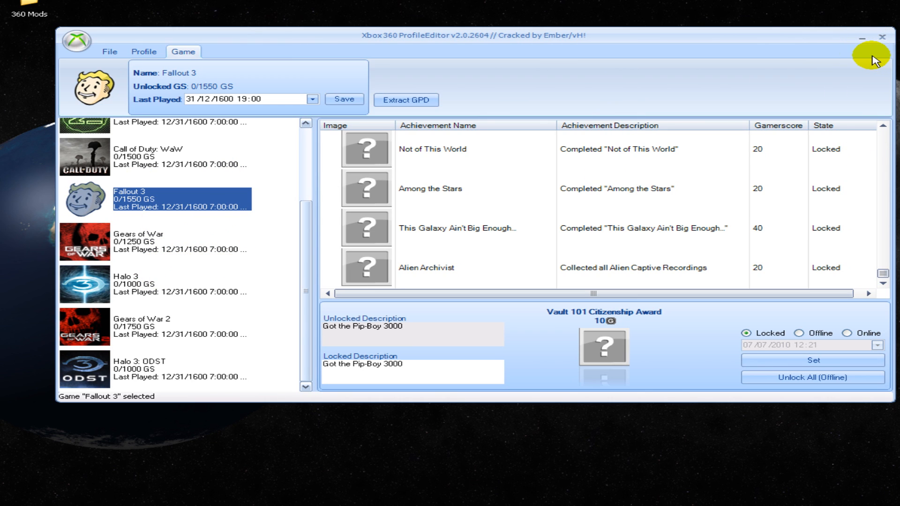
{"action": "mouse_move", "coordinate": [883, 40]}
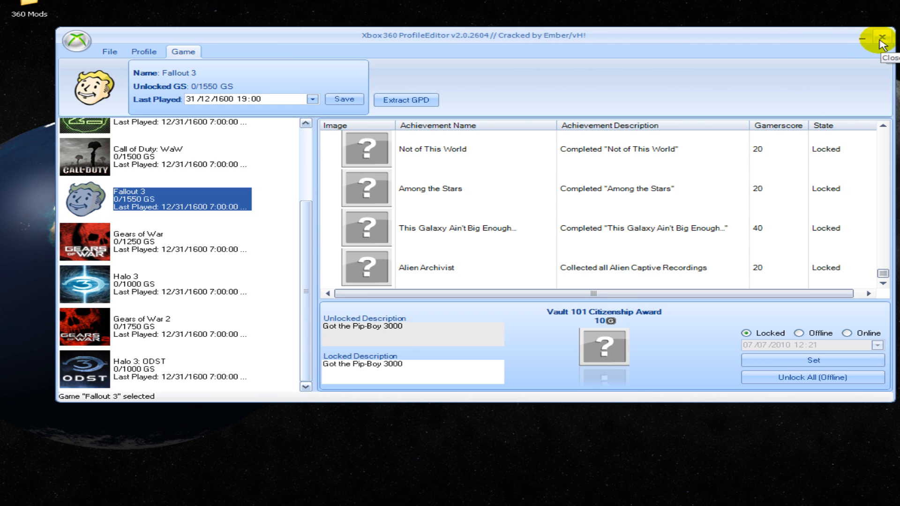
- Close ProfileEditor and bring up the T3chi3s website from the desktop
{"action": "left_click", "coordinate": [111, 51]}
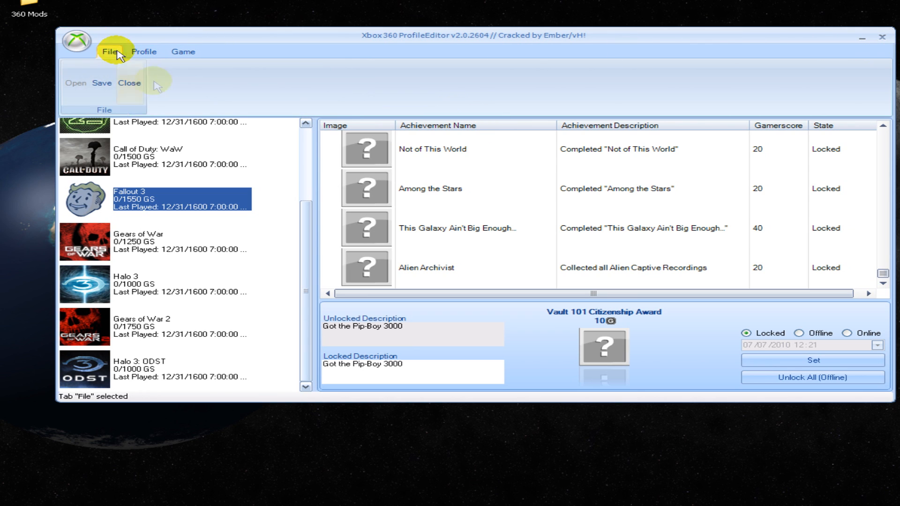
{"action": "mouse_move", "coordinate": [888, 40]}
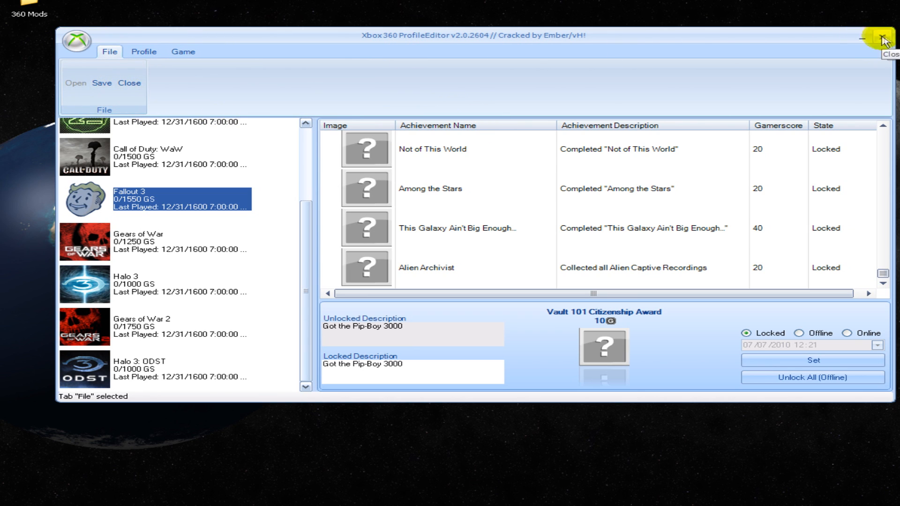
{"action": "left_click", "coordinate": [885, 39]}
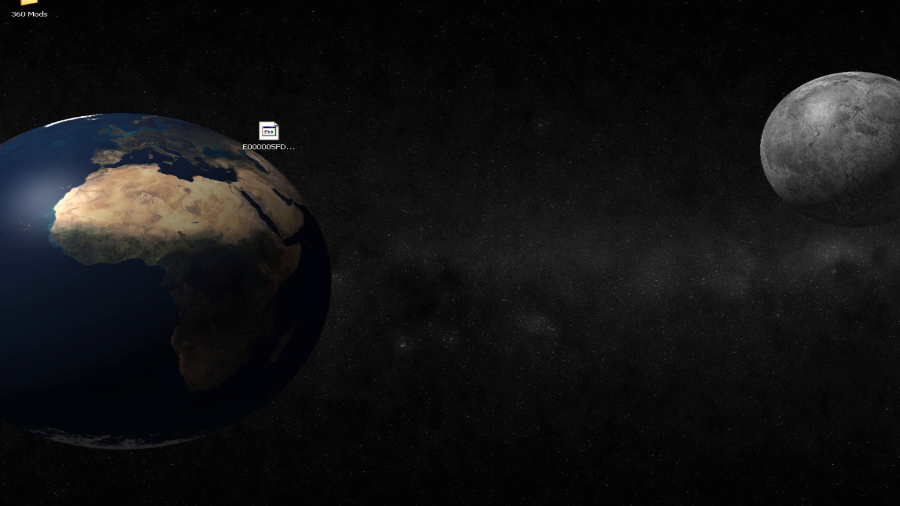
{"action": "double_click", "coordinate": [265, 131]}
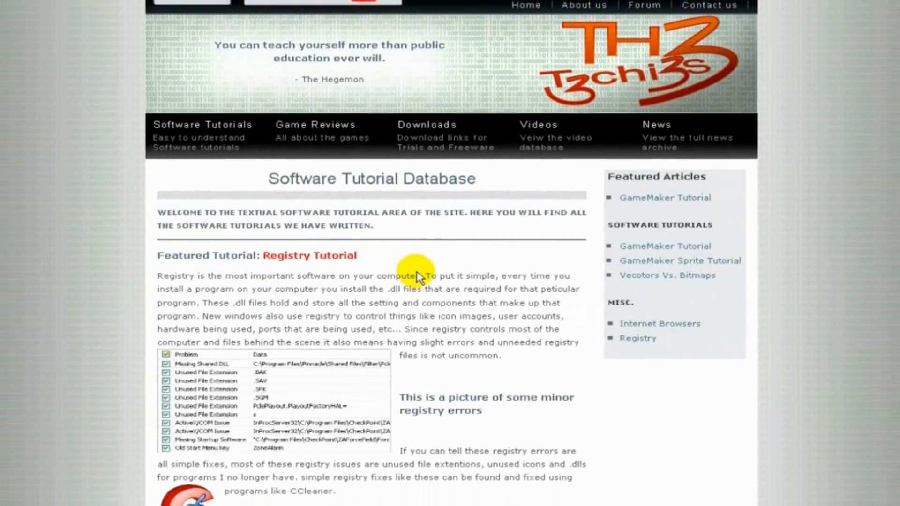
- Scroll to the video editing, audio editing and programming tutorial sections
{"action": "scroll", "scroll_direction": "down", "scroll_amount": 3}
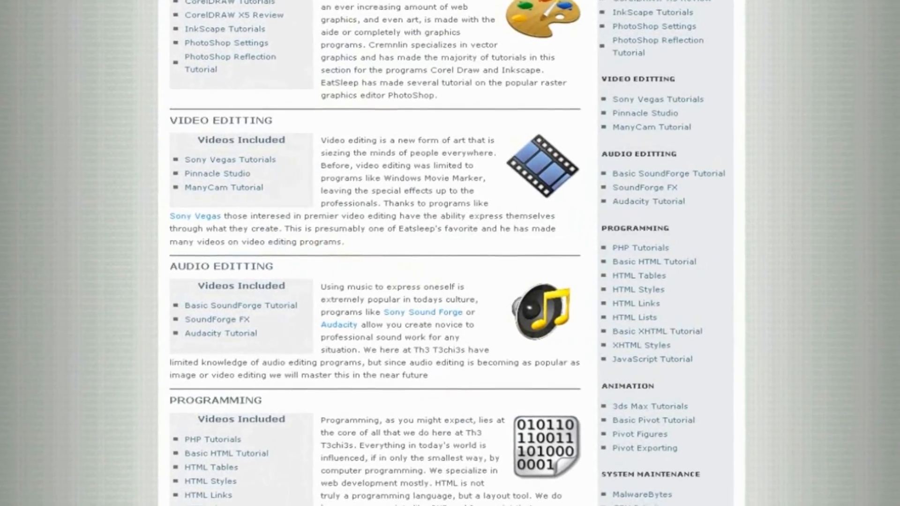